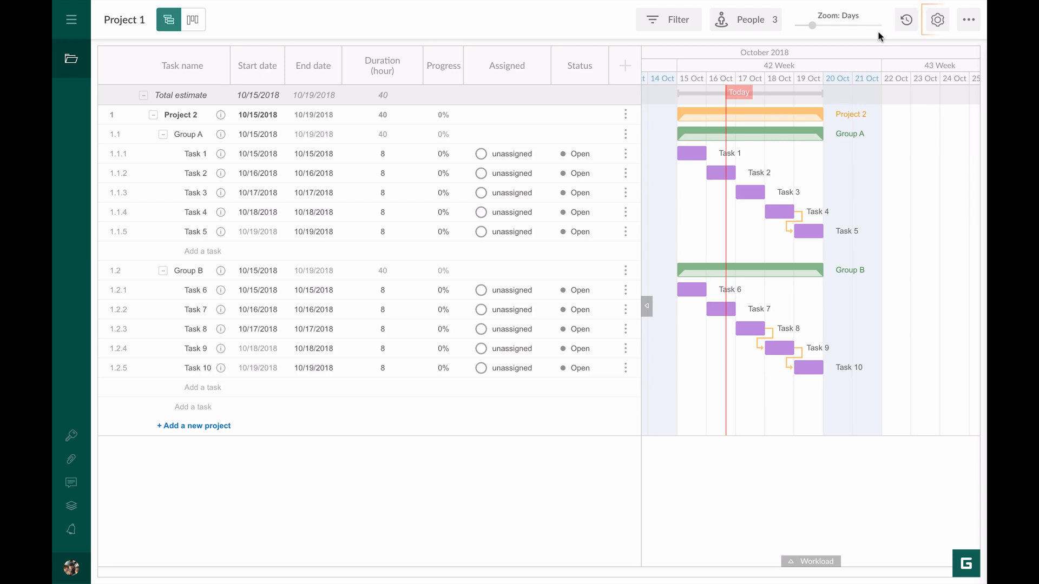
- Rename the project from Project 1 to Project 2 in its settings
left_click(937, 19)
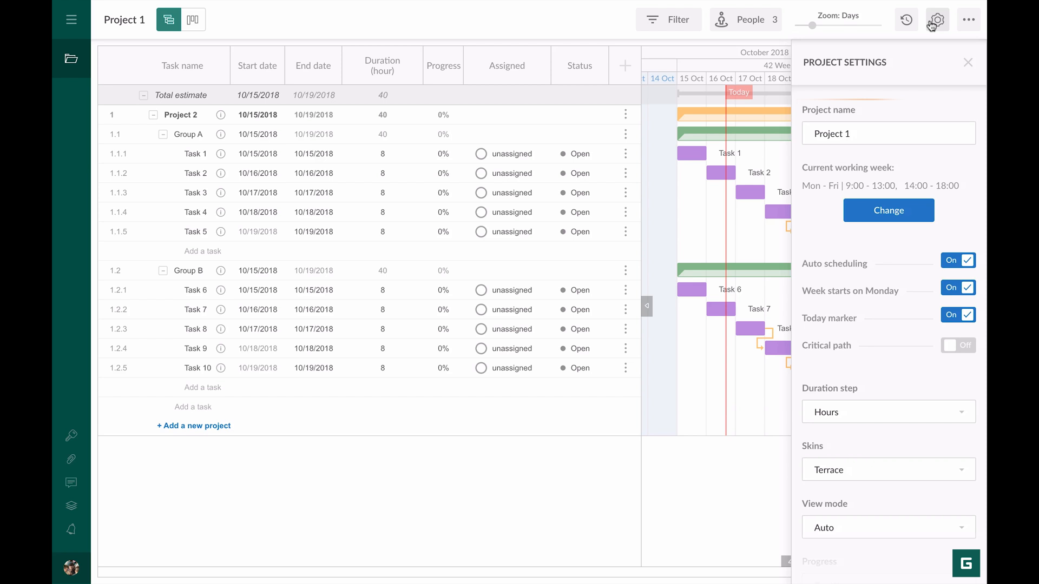
left_click(887, 133)
type("2")
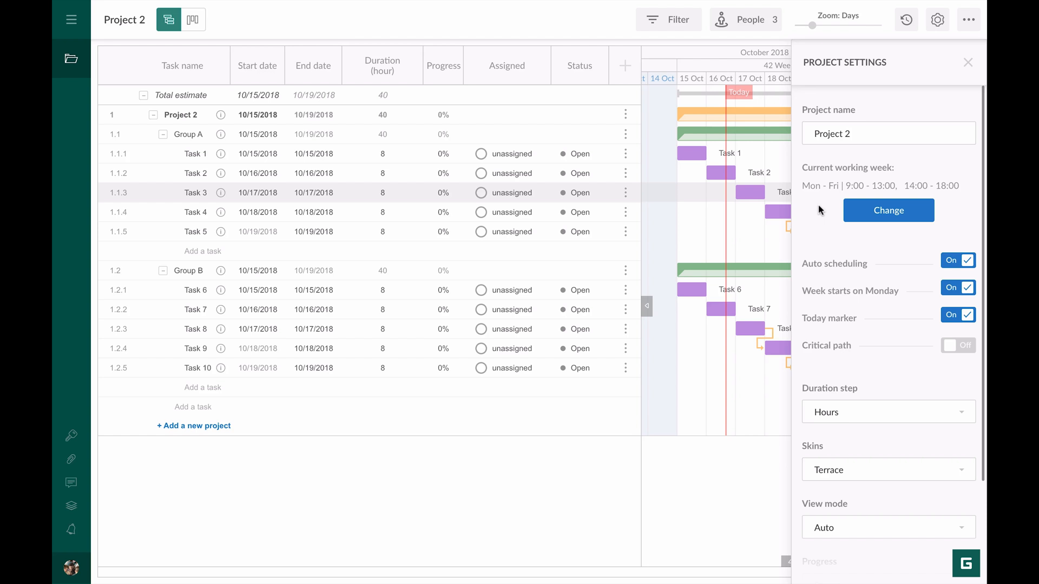
- Show the working calendar: Mon–Fri, 9:00–13:00 and 14:00–18:00, no exceptions
left_click(887, 210)
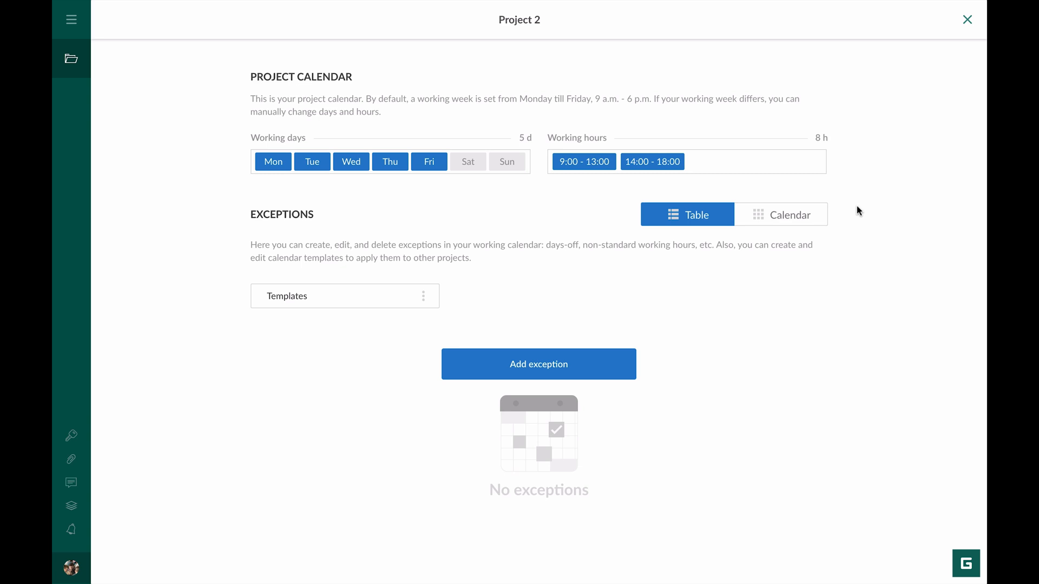
mouse_move(967, 19)
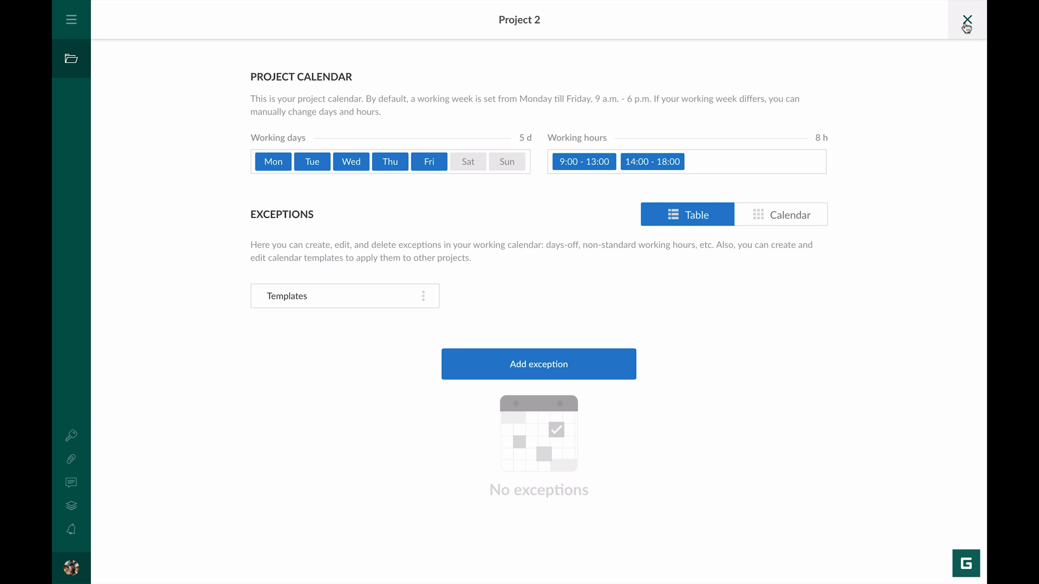
- Close the calendar and return to Project 2's settings panel
left_click(966, 21)
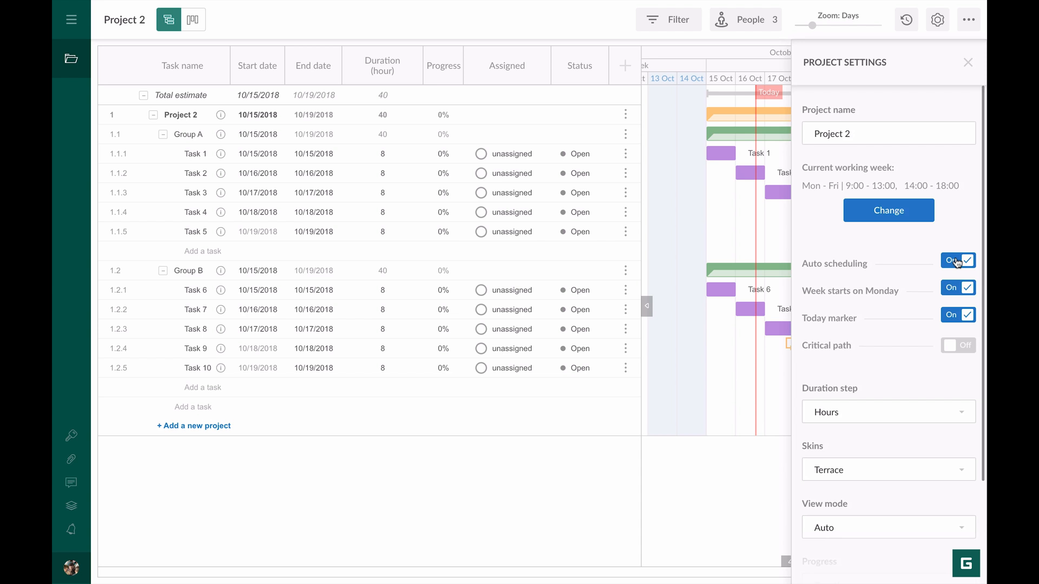
mouse_move(958, 291)
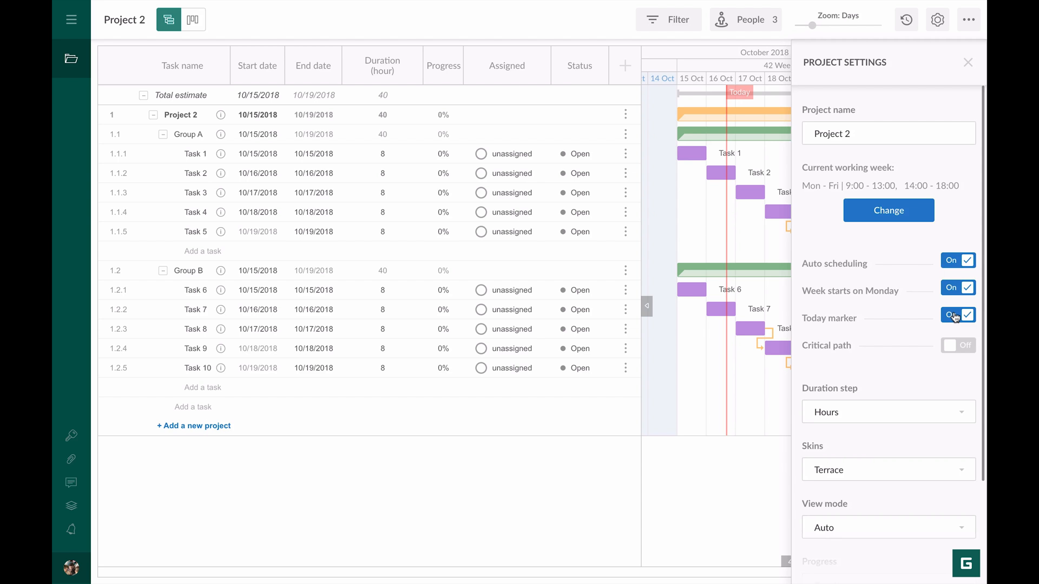
mouse_move(910, 293)
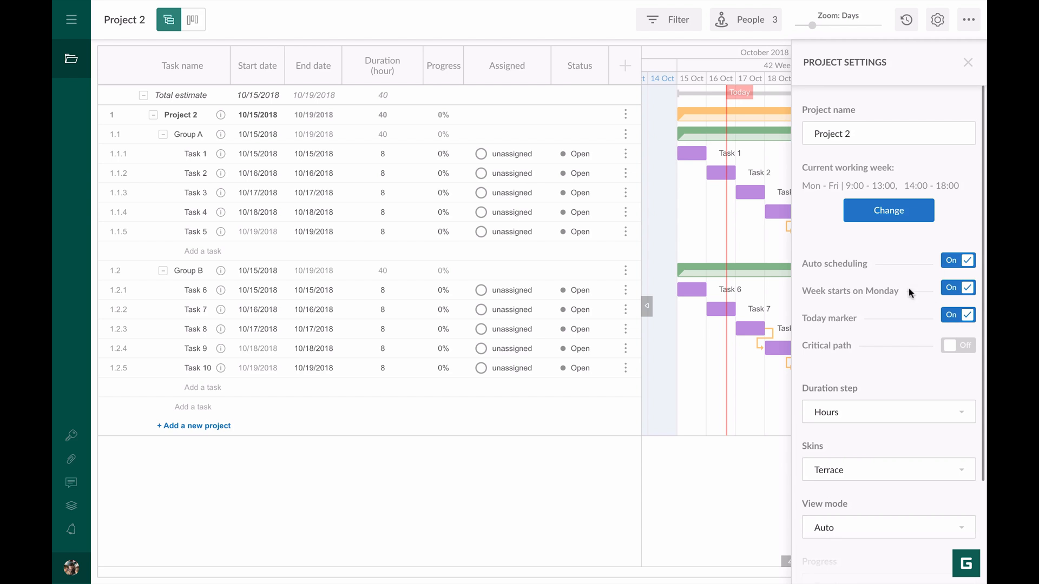
mouse_move(725, 104)
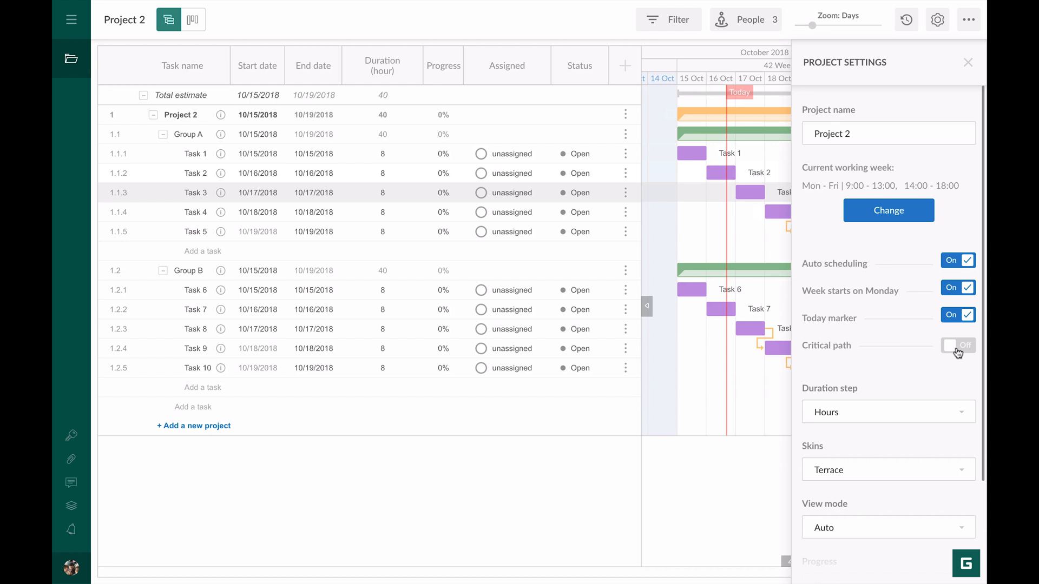
- Enable the critical path, highlighting Tasks 4, 5, 8, 9 and 10 in red
left_click(958, 346)
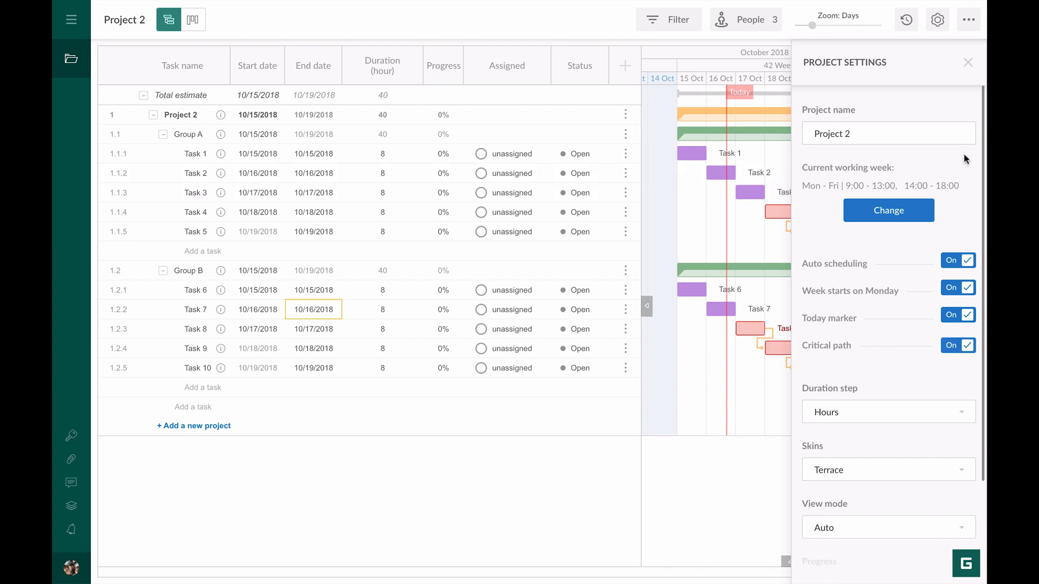
left_click(967, 63)
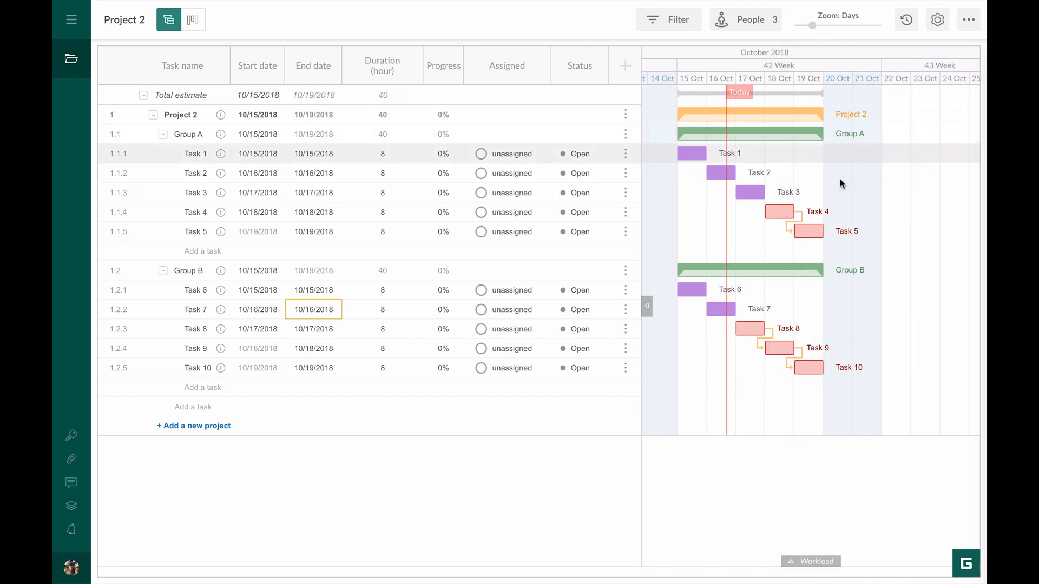
mouse_move(817, 329)
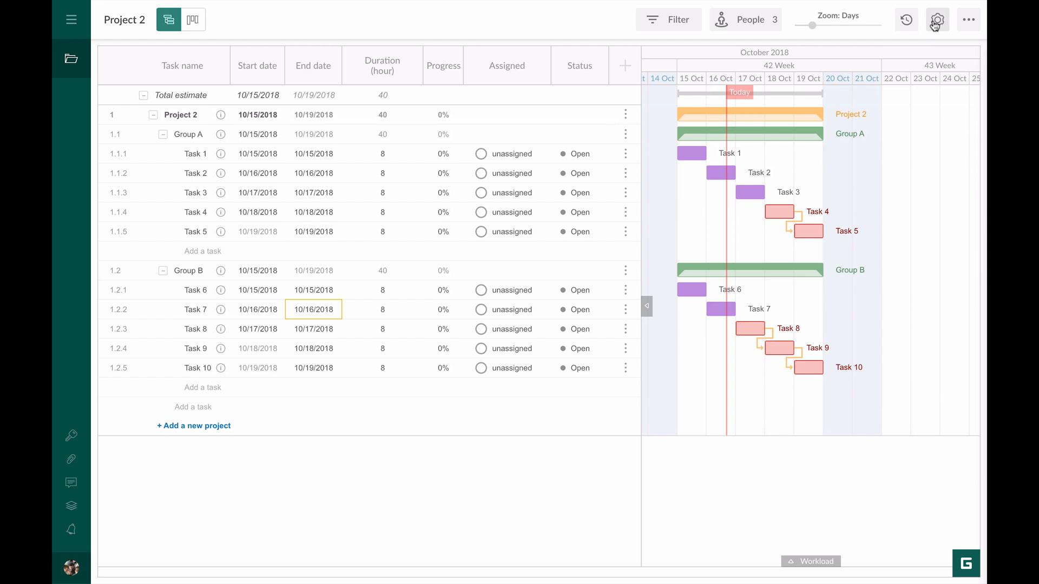
left_click(937, 19)
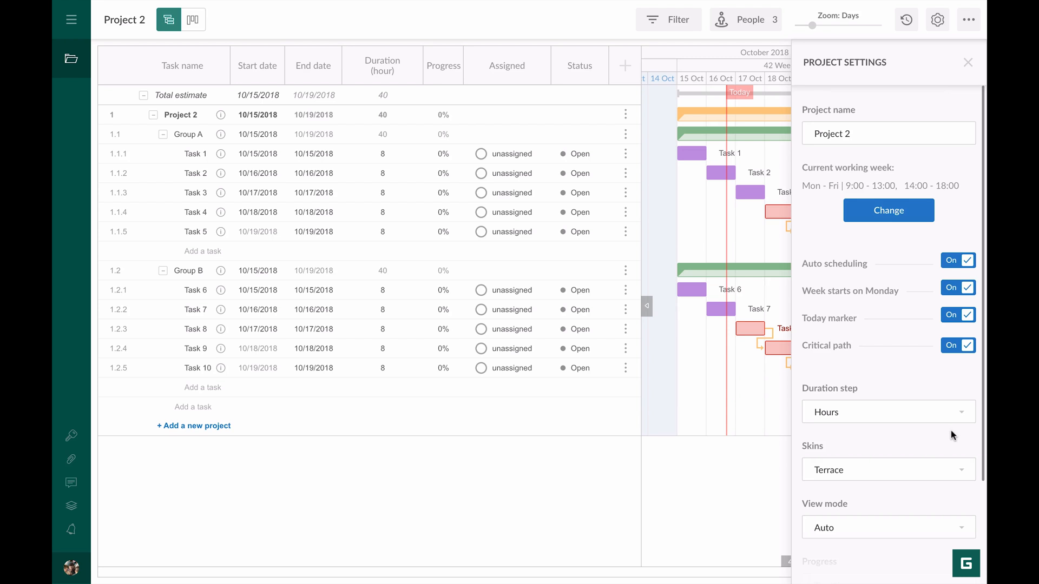
- Set the view mode to Compact so task rows are denser
left_click(887, 468)
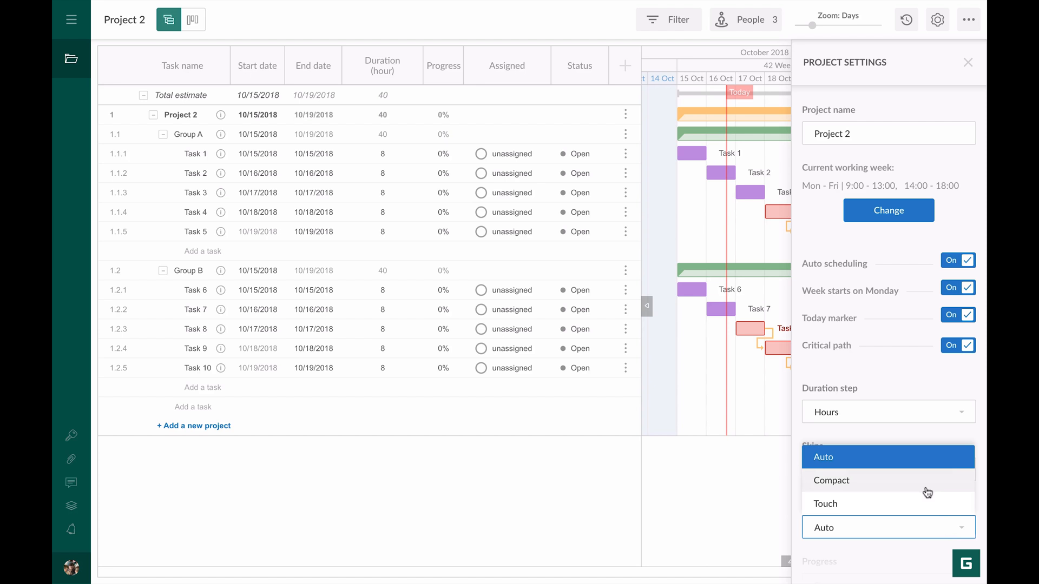
left_click(831, 481)
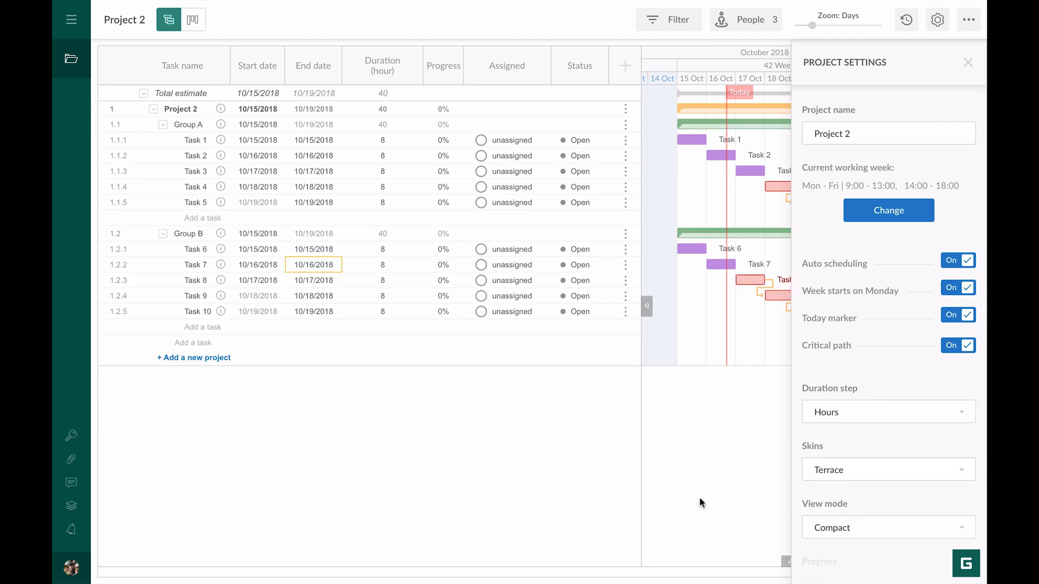
mouse_move(900, 499)
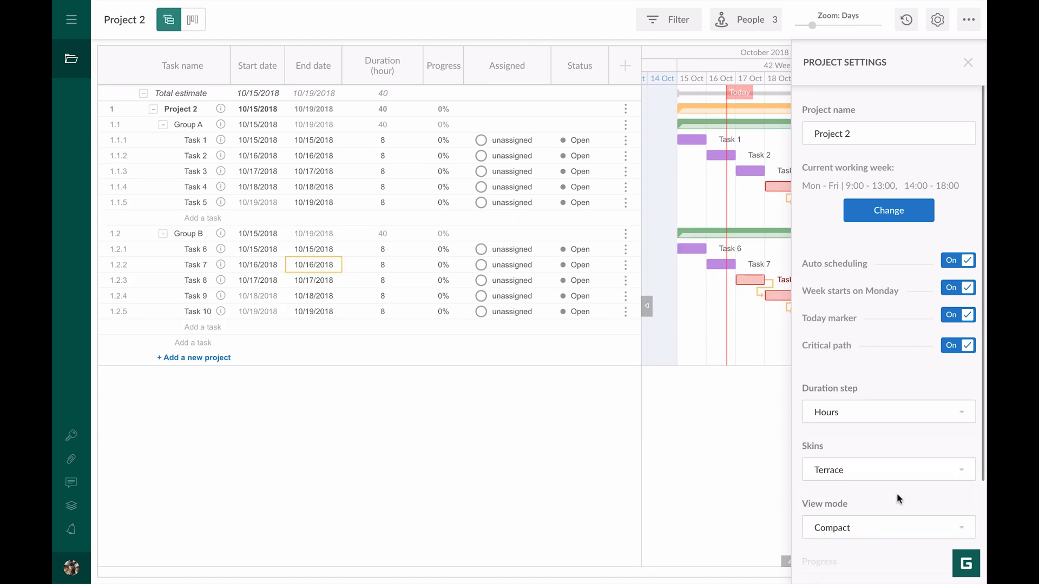
scroll("down", 3)
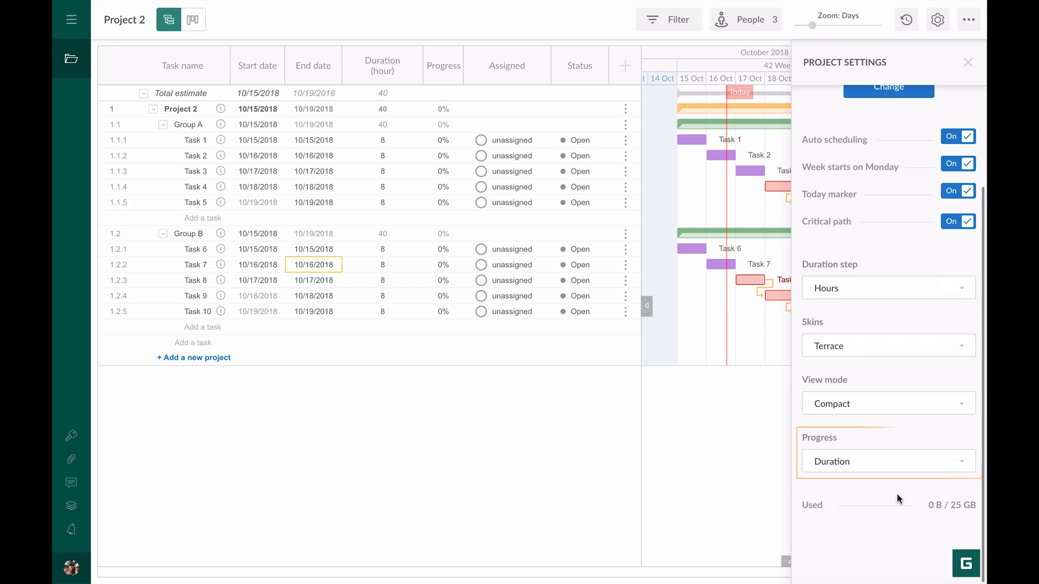
mouse_move(899, 492)
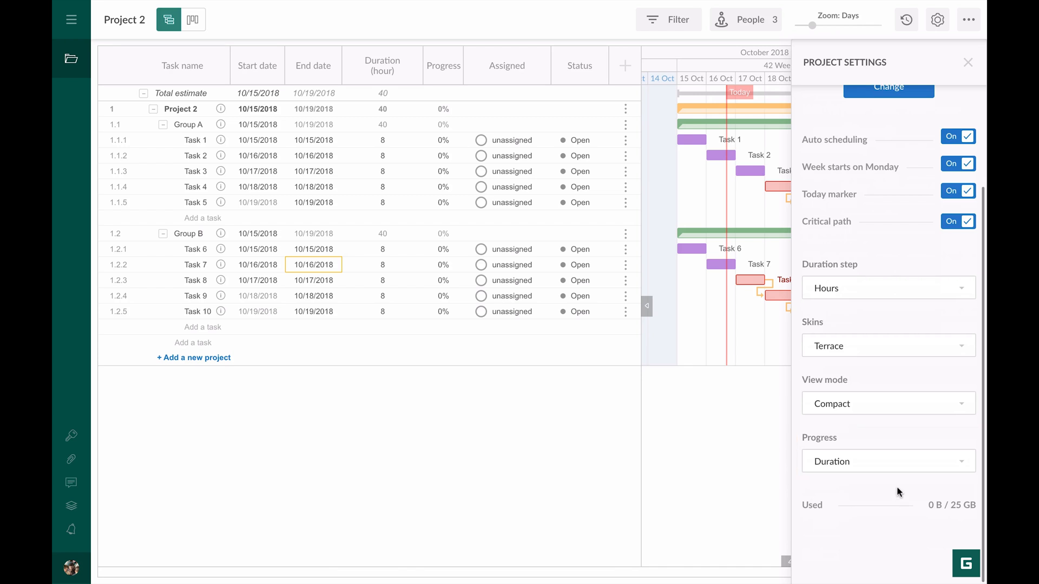
left_click(887, 461)
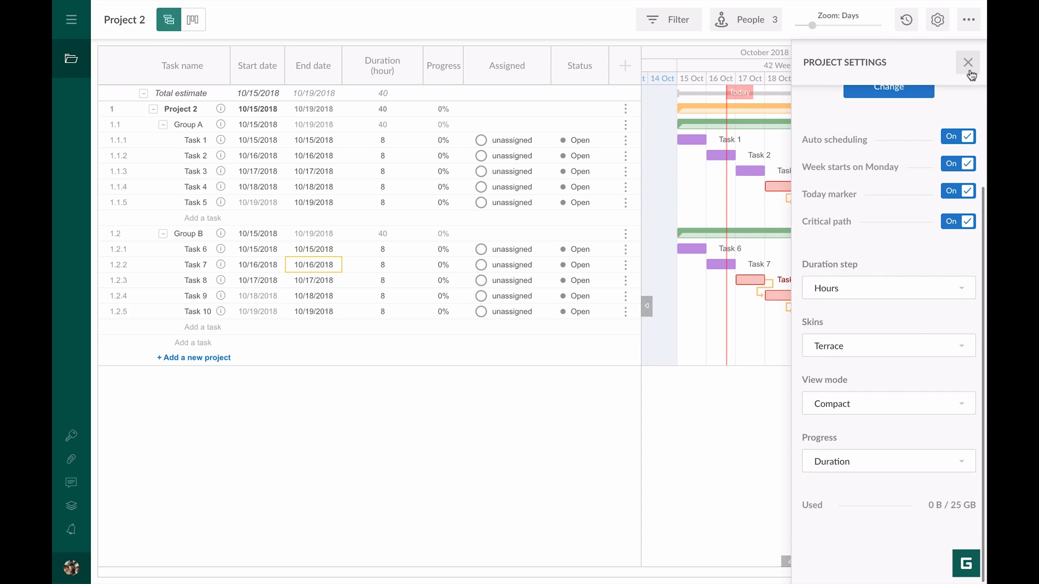
- Extend Task 2 to 16 hours and set its progress to 100% (Done)
left_click(967, 63)
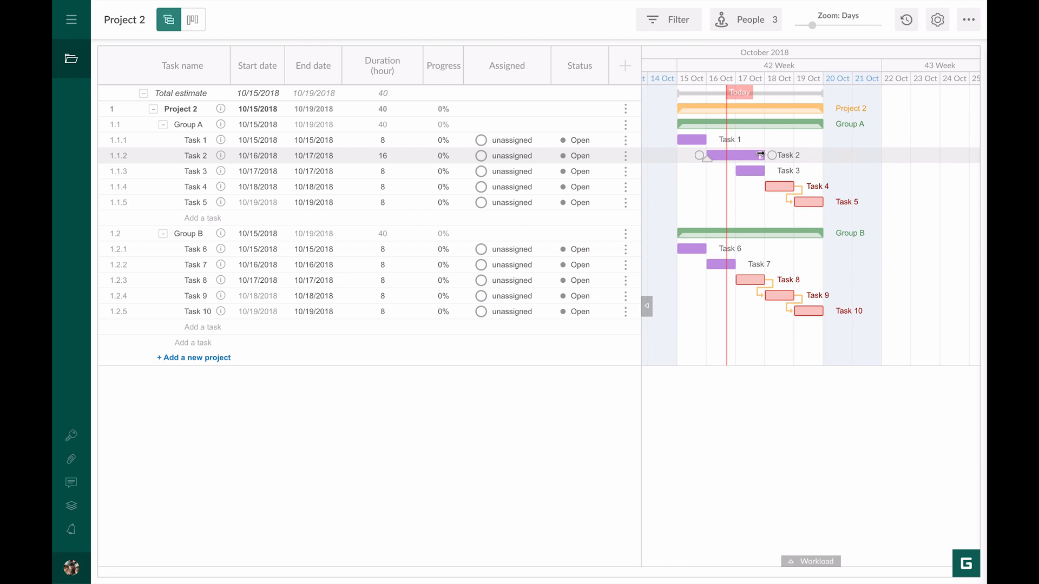
left_click(443, 156)
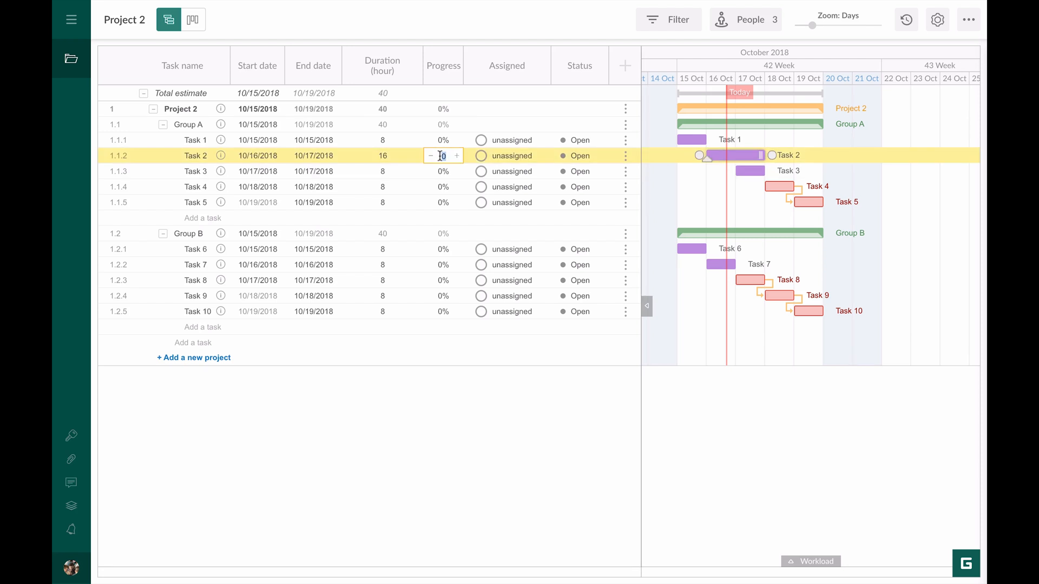
type("100%")
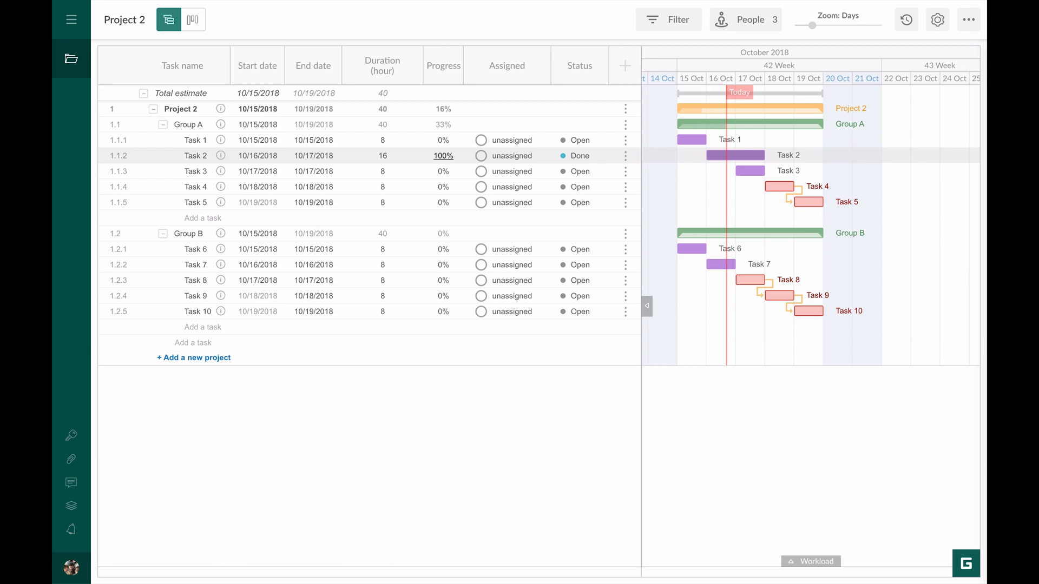
mouse_move(411, 139)
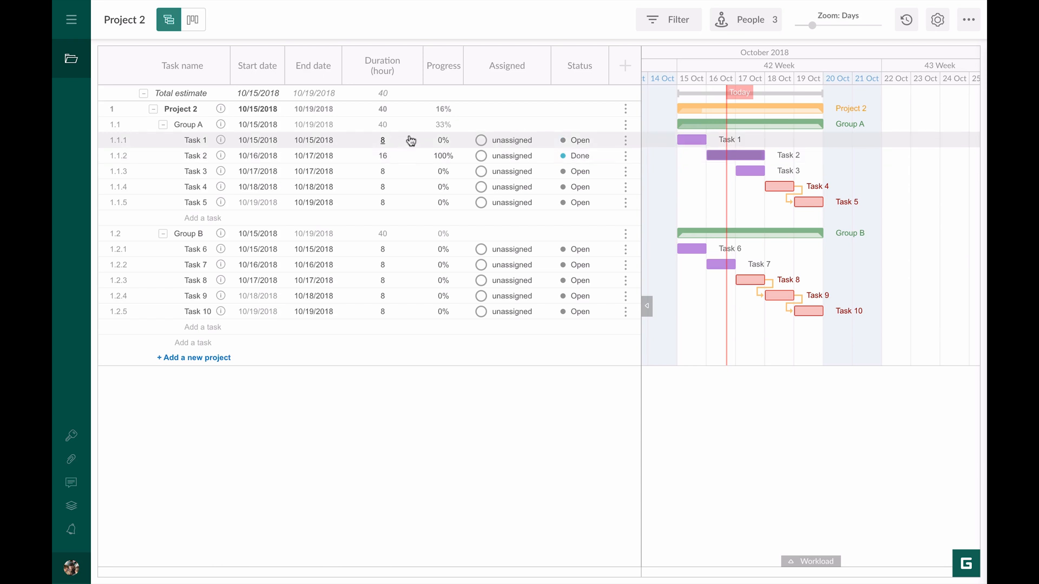
mouse_move(431, 131)
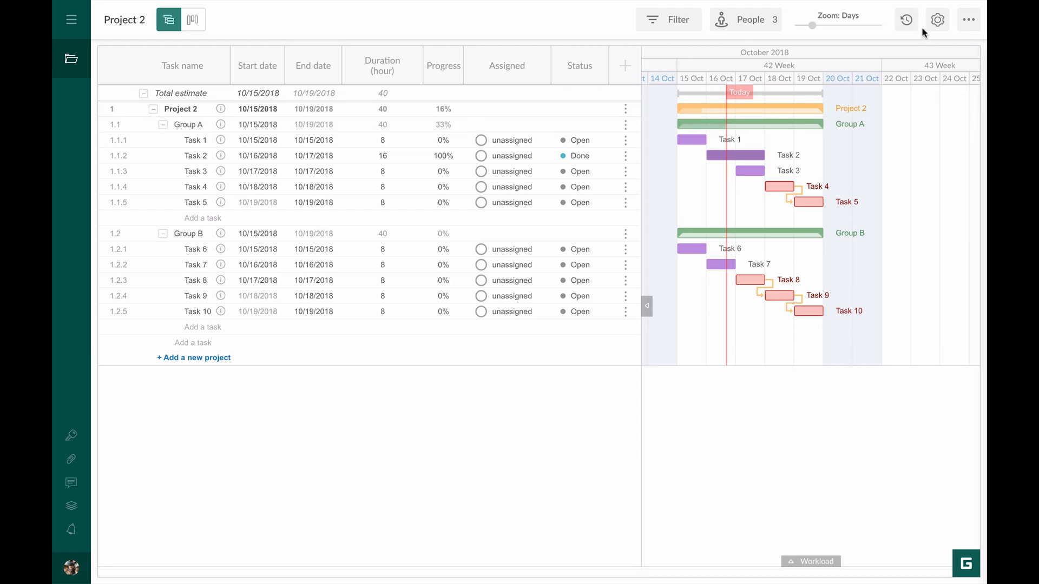
- Set progress calculation to Average, giving Project 2 10% and Group A 20%
left_click(937, 20)
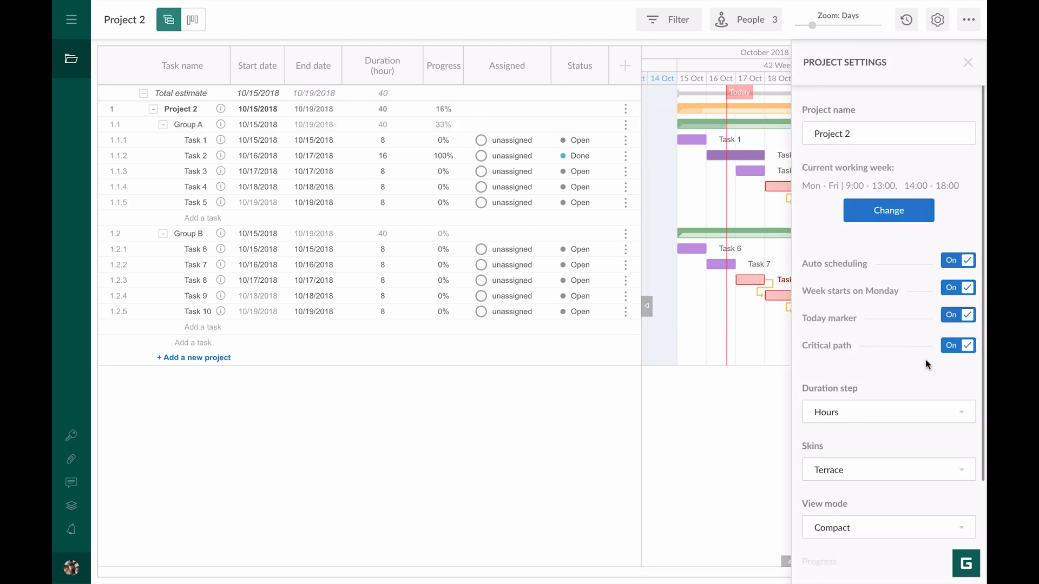
scroll("down", 3)
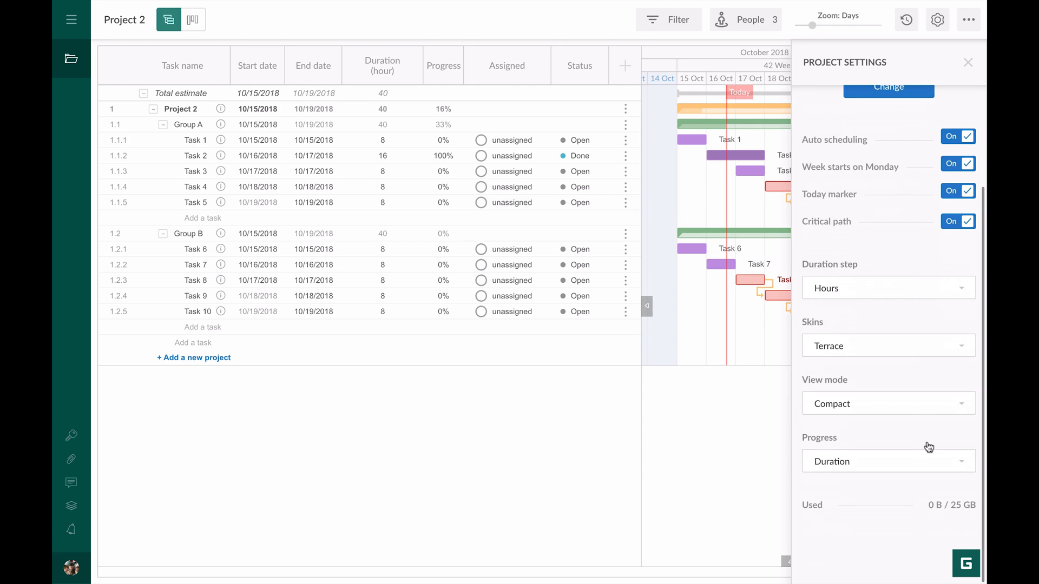
left_click(888, 461)
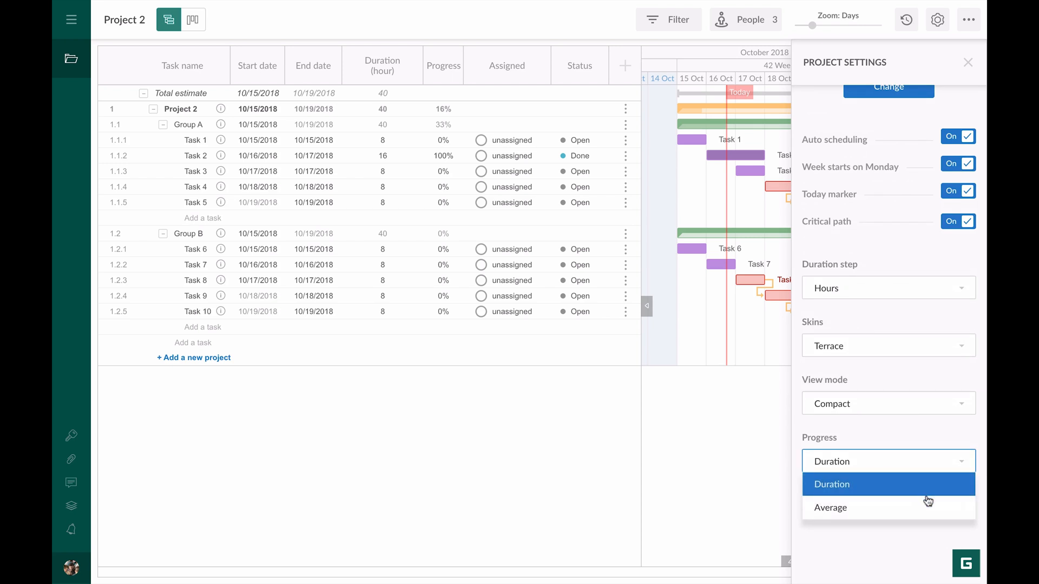
left_click(829, 508)
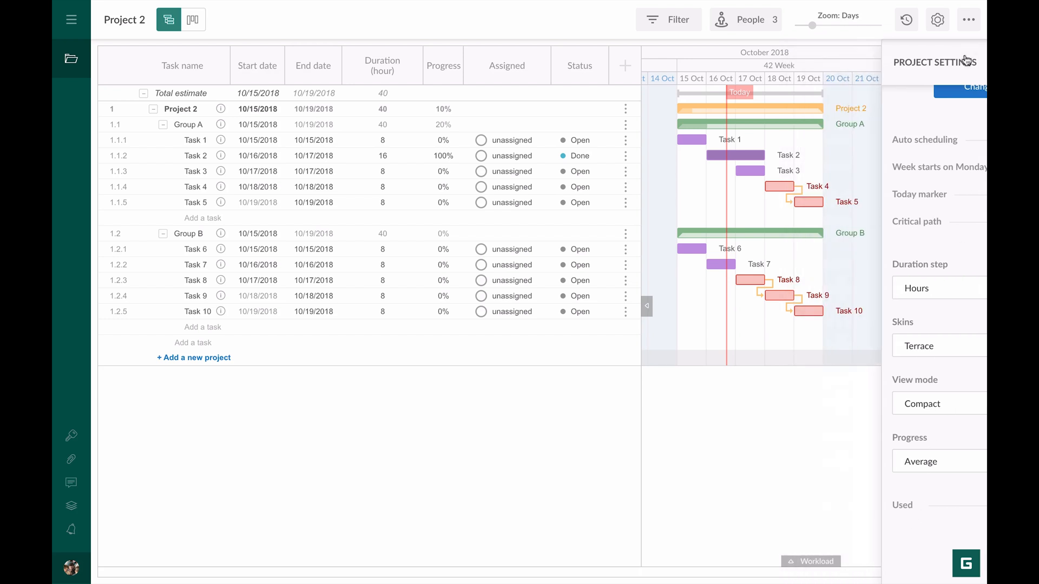
left_click(967, 20)
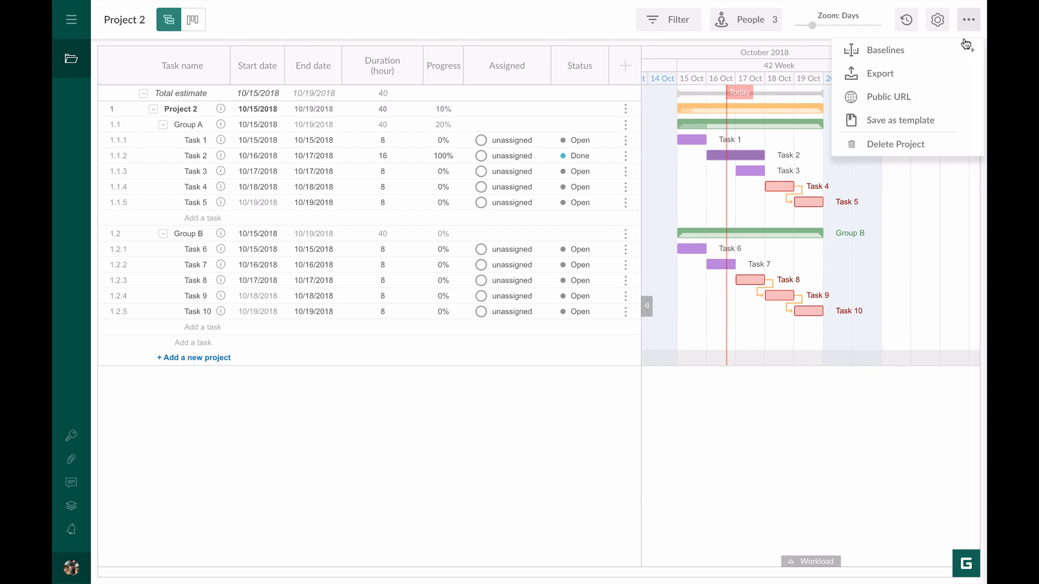
- Choose Delete Project to bring up the deletion confirmation for Project 2
left_click(895, 144)
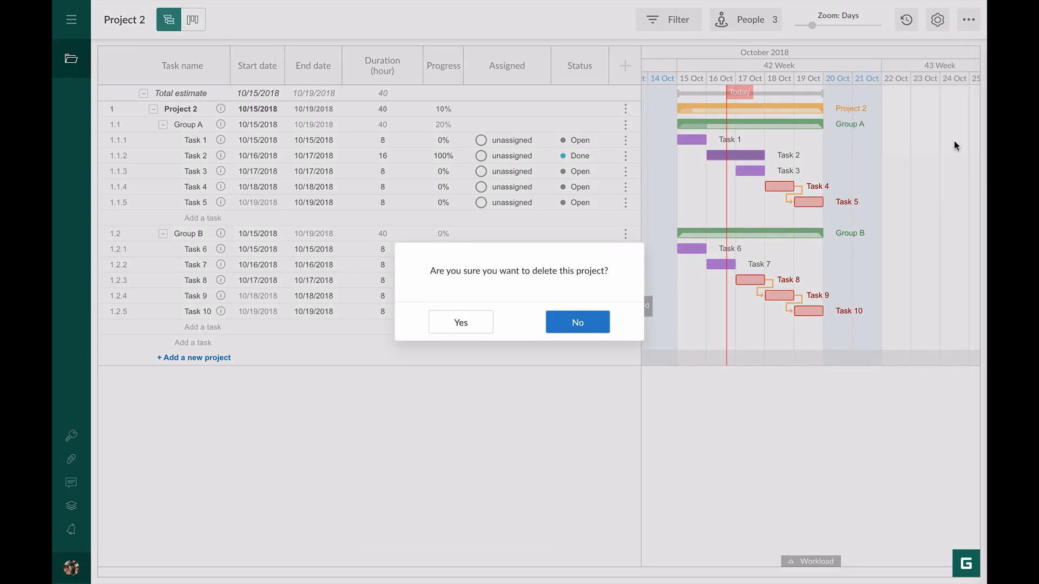